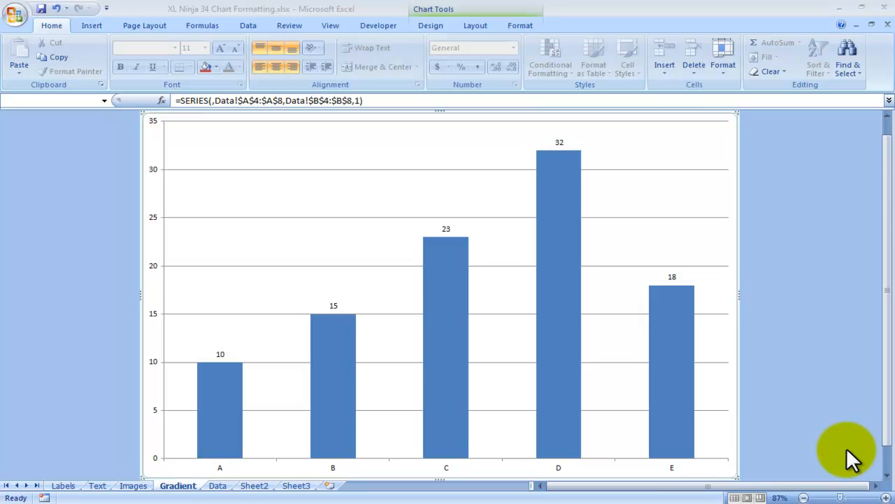
mouse_move(808, 276)
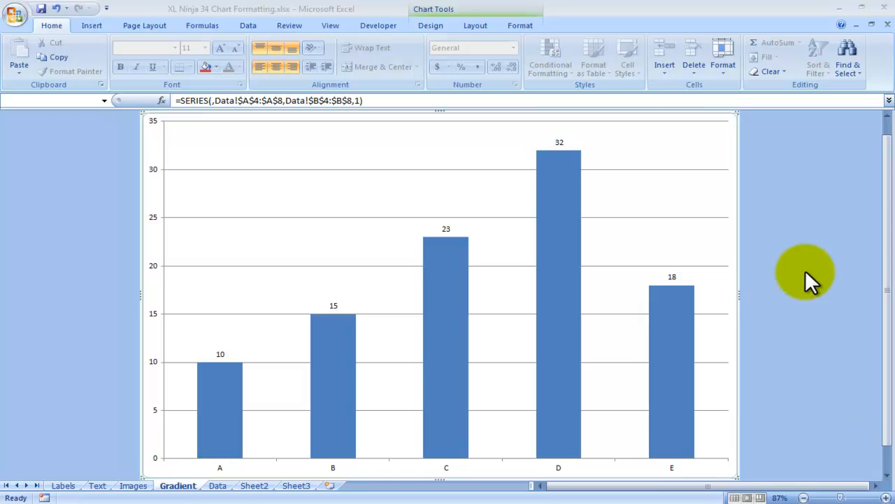
mouse_move(801, 248)
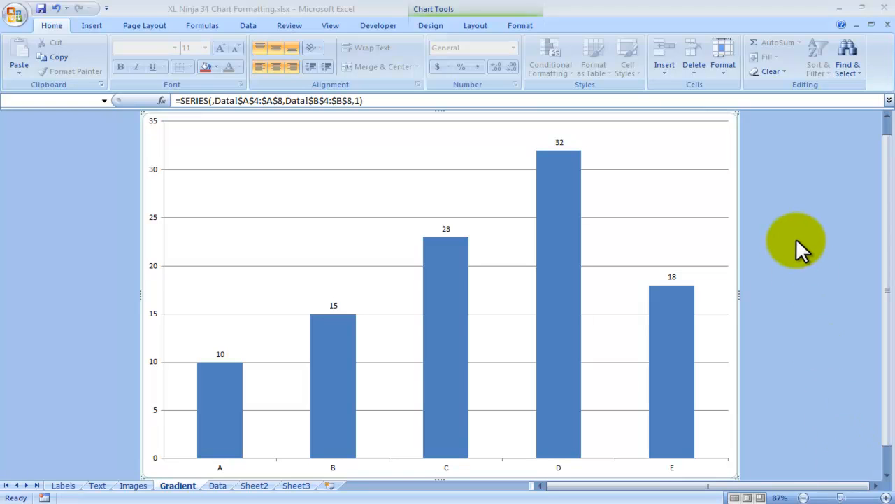
mouse_move(769, 234)
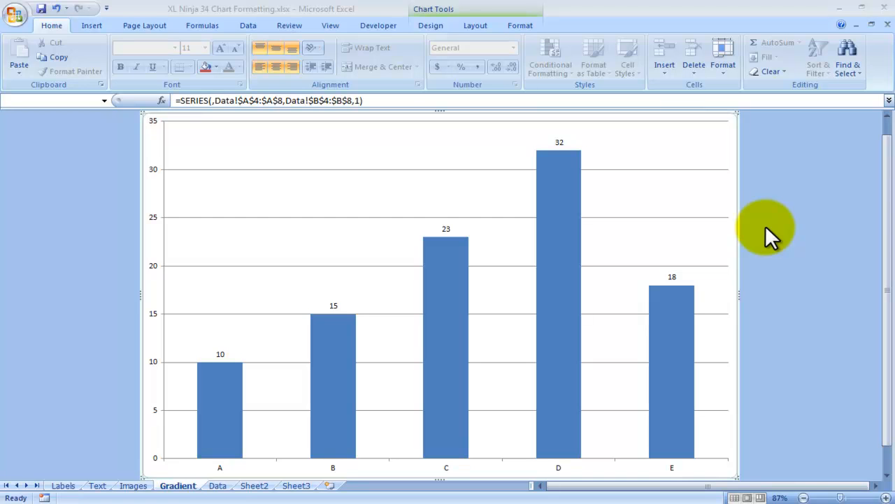
mouse_move(460, 166)
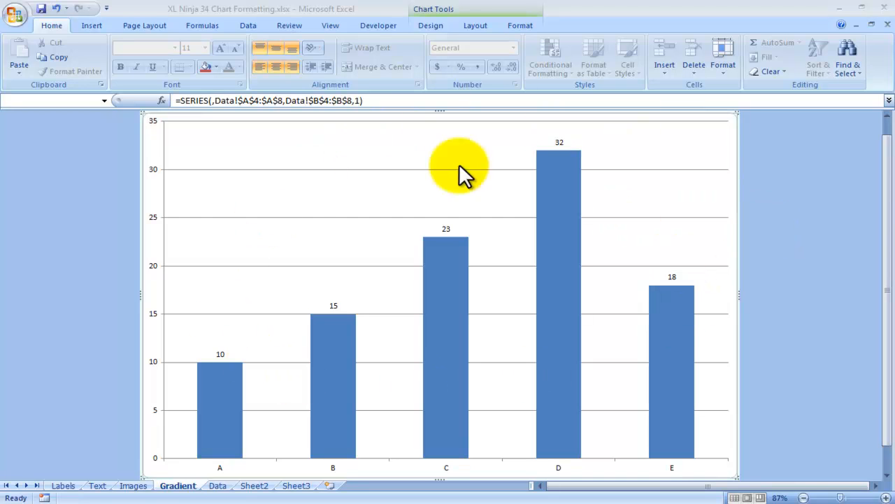
mouse_move(262, 259)
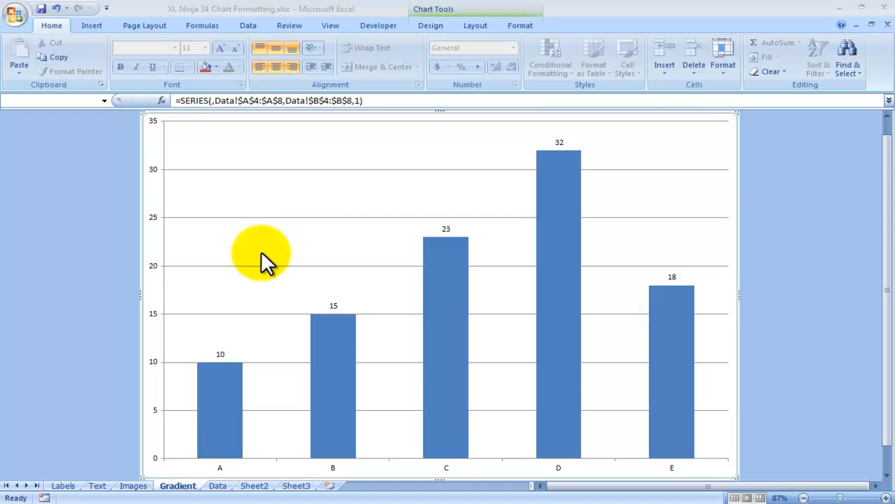
mouse_move(675, 242)
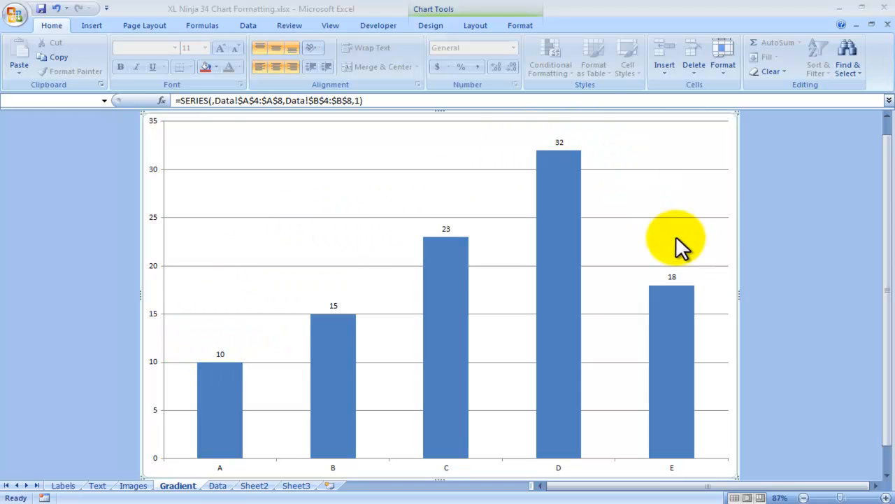
mouse_move(777, 287)
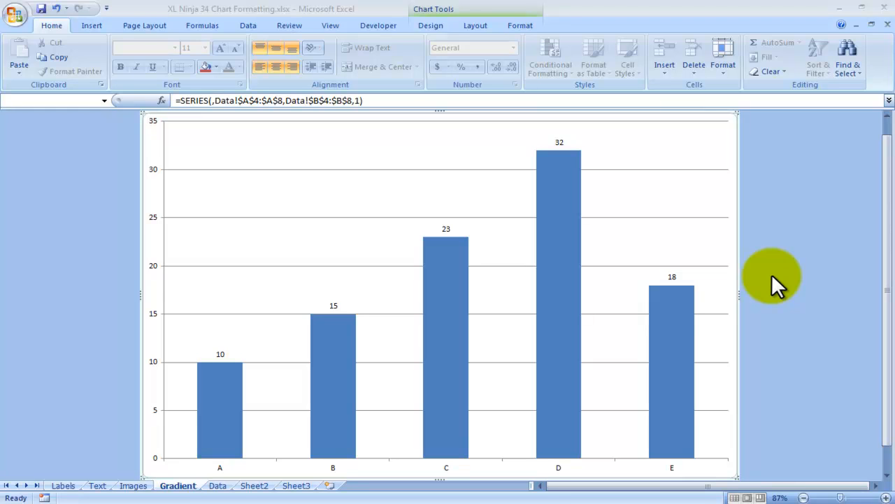
mouse_move(740, 285)
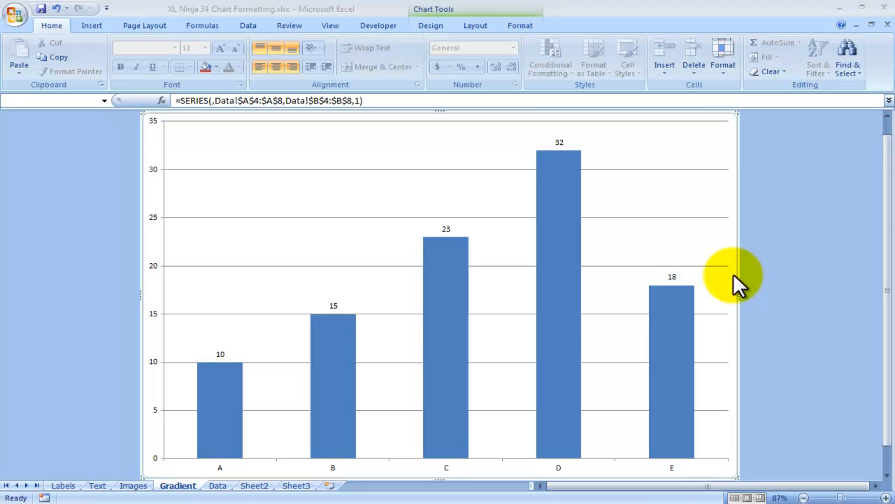
mouse_move(560, 311)
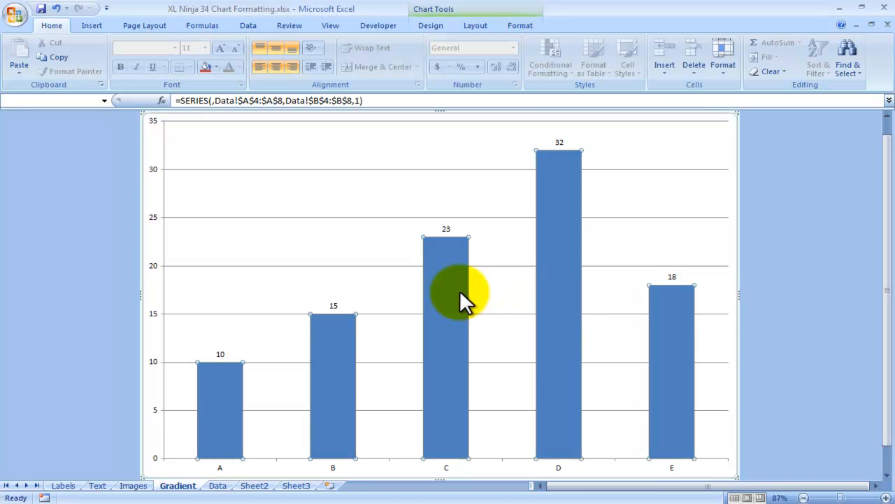
Step: Open Format Data Series for the chart's columns and show the Fill category
right_click(461, 301)
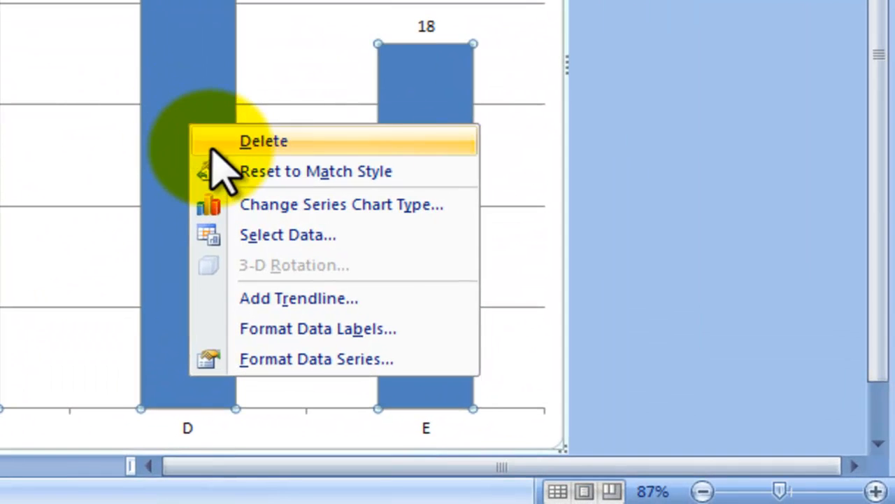
mouse_move(324, 363)
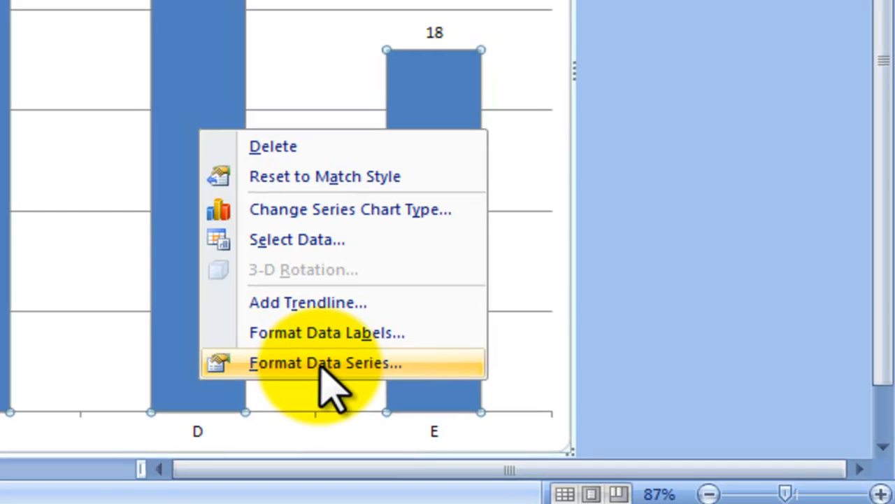
click(324, 362)
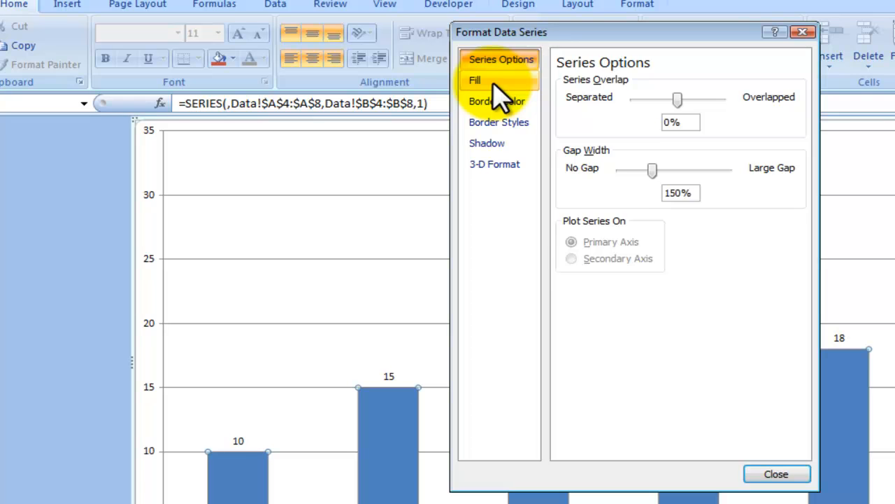
click(475, 80)
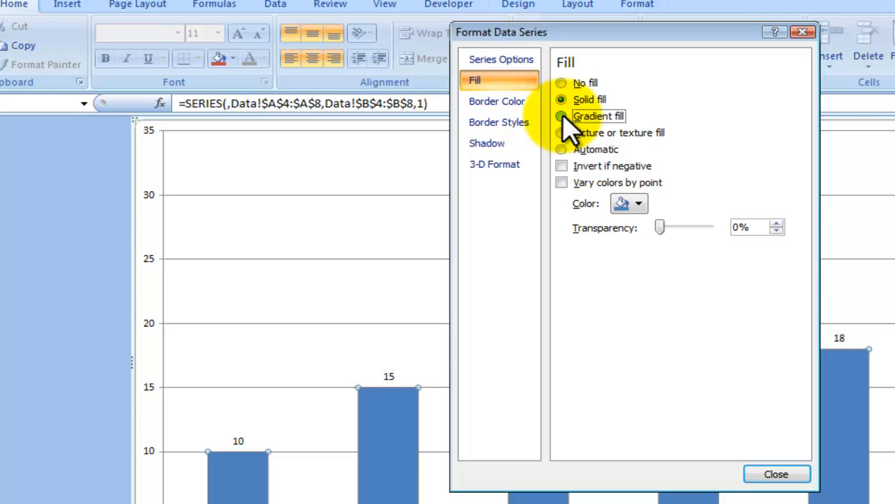
Step: Switch the columns from solid to gradient fill and browse the preset gradient colours
click(561, 116)
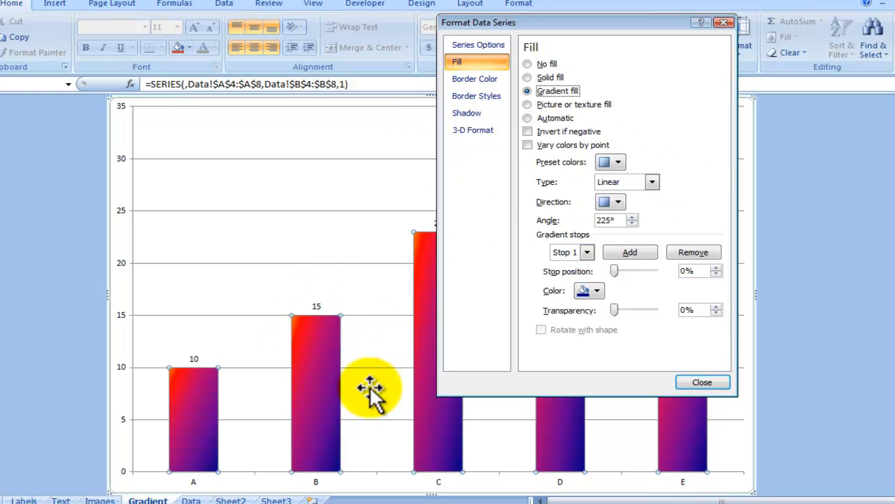
mouse_move(430, 353)
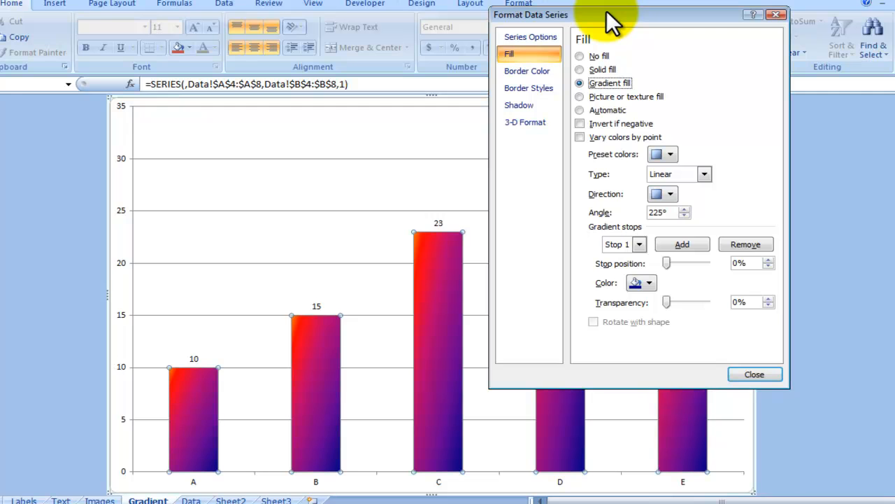
mouse_move(625, 66)
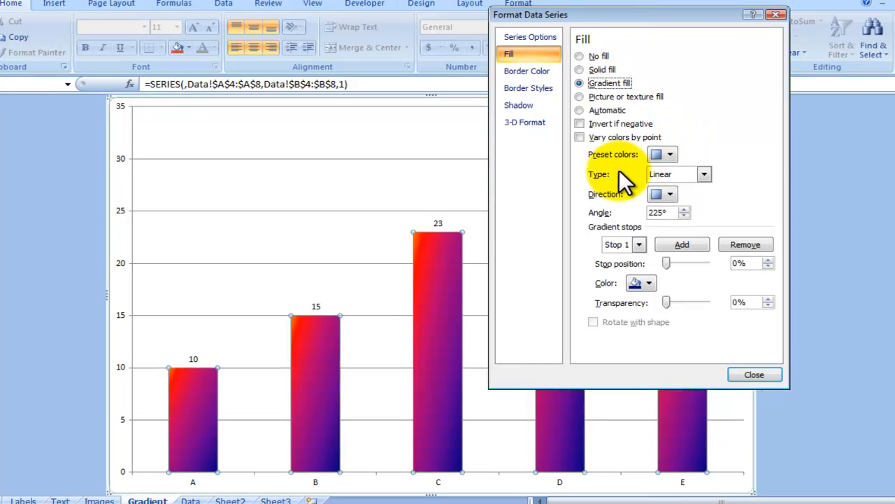
click(670, 154)
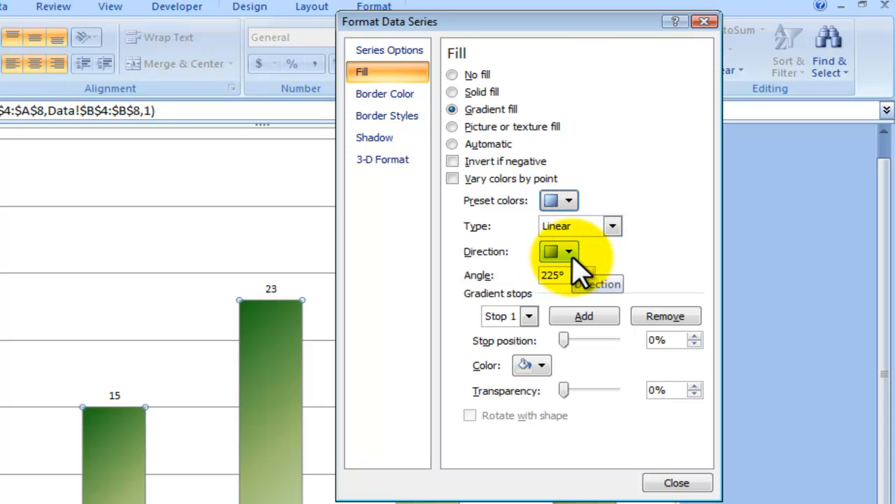
Step: Make the column gradient radial, add a gradient stop, and close the dialog
click(567, 252)
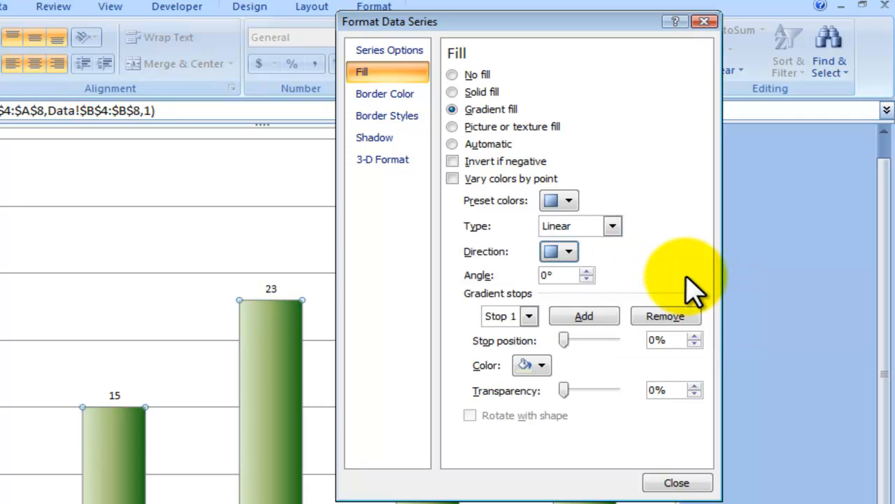
click(612, 226)
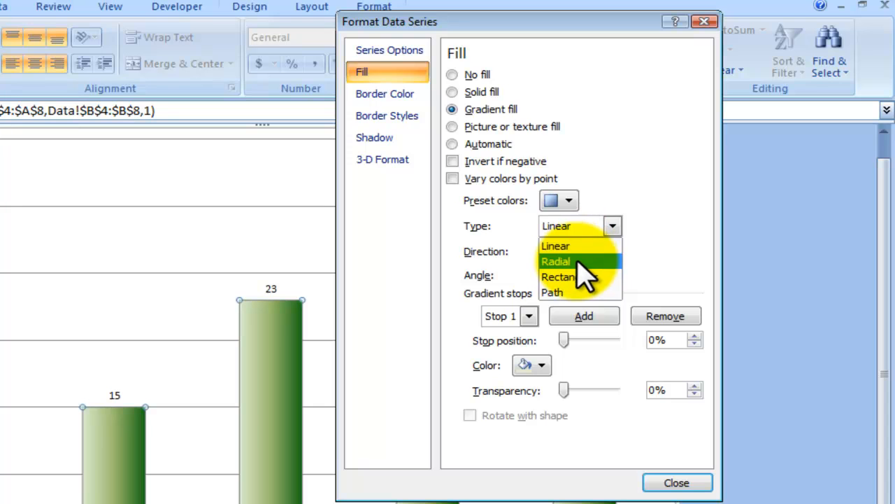
click(557, 261)
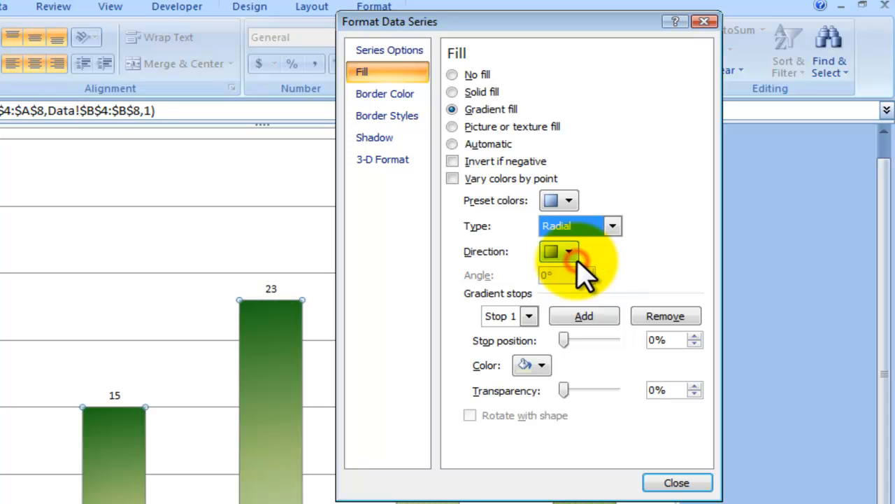
mouse_move(616, 315)
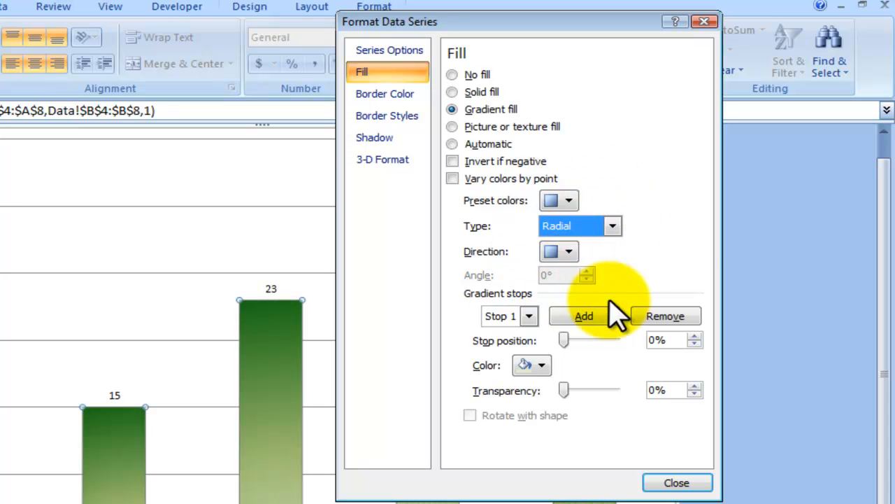
click(541, 363)
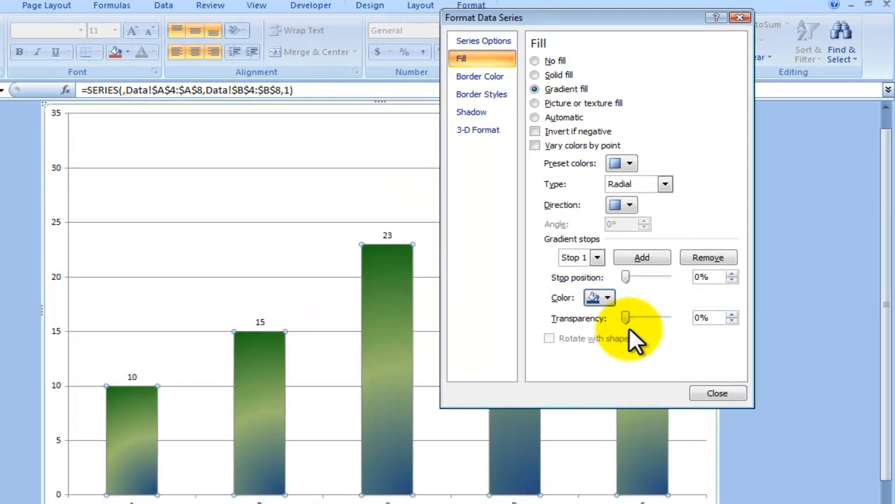
mouse_move(696, 378)
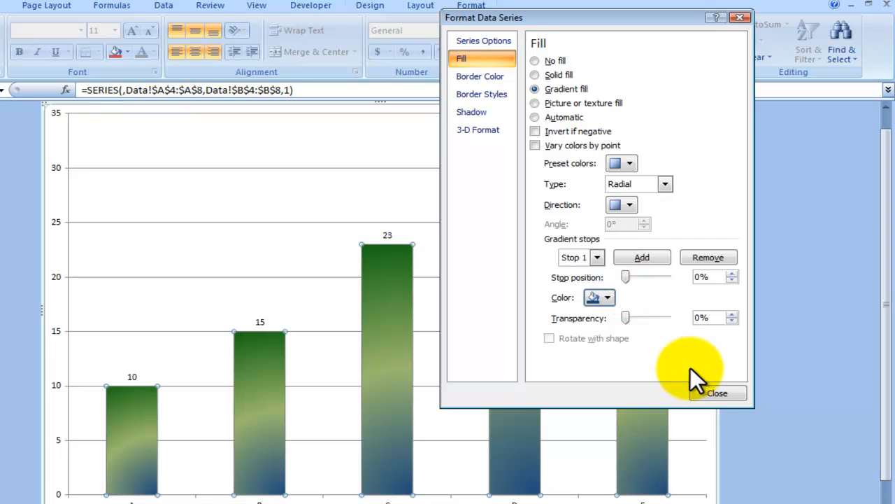
click(717, 392)
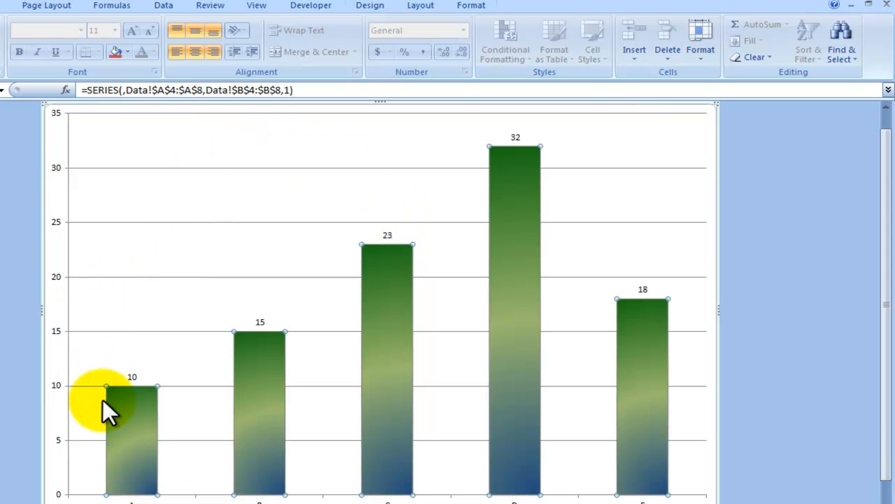
mouse_move(129, 419)
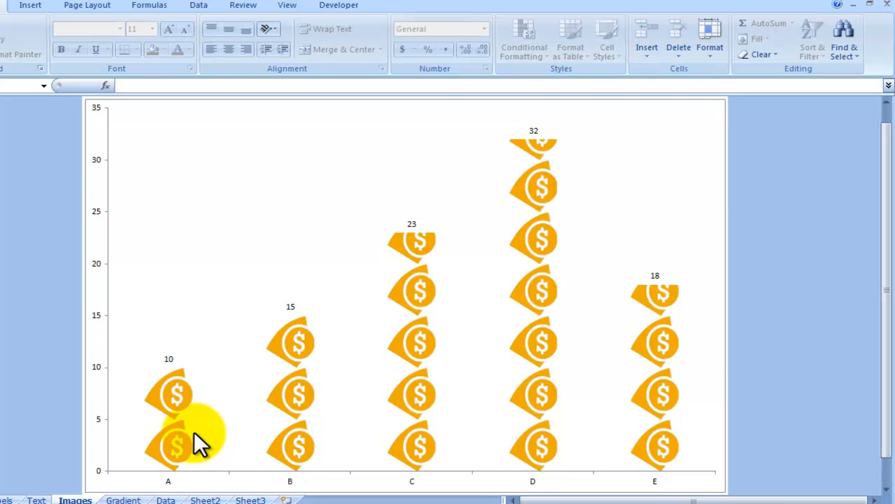
mouse_move(290, 392)
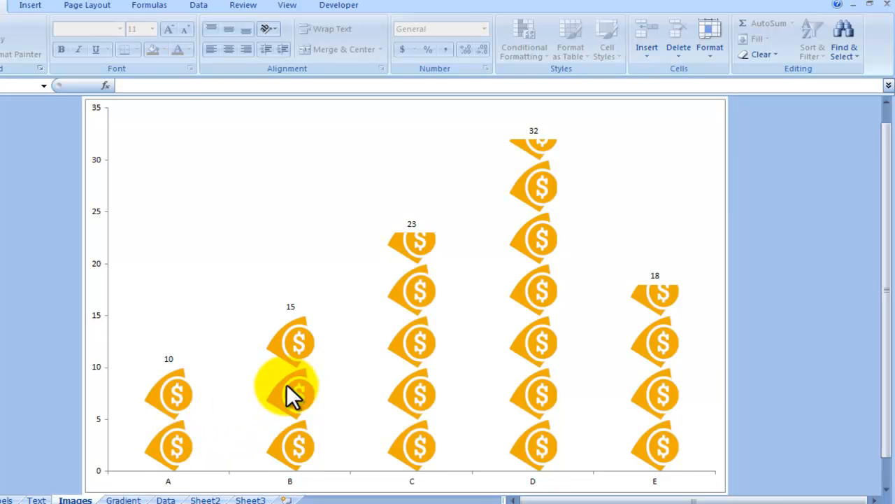
Step: Select the dollar-coin column series on the Images chart and open its shortcut menu
click(291, 391)
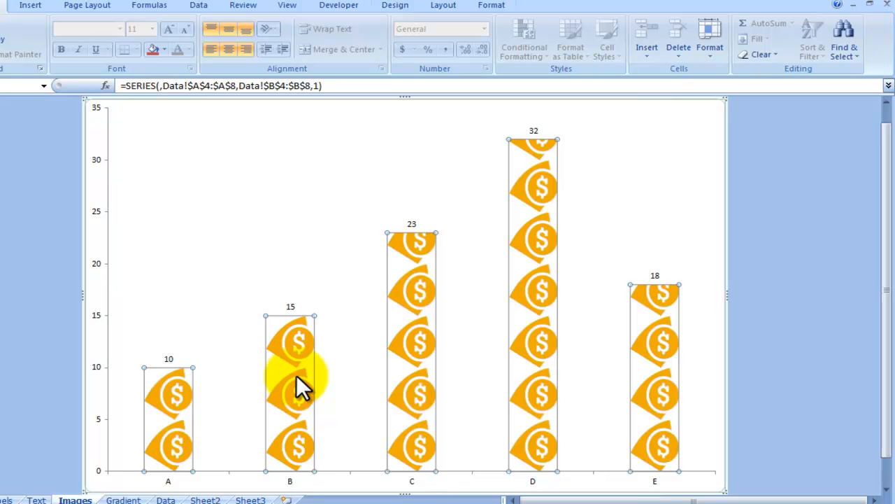
right_click(299, 385)
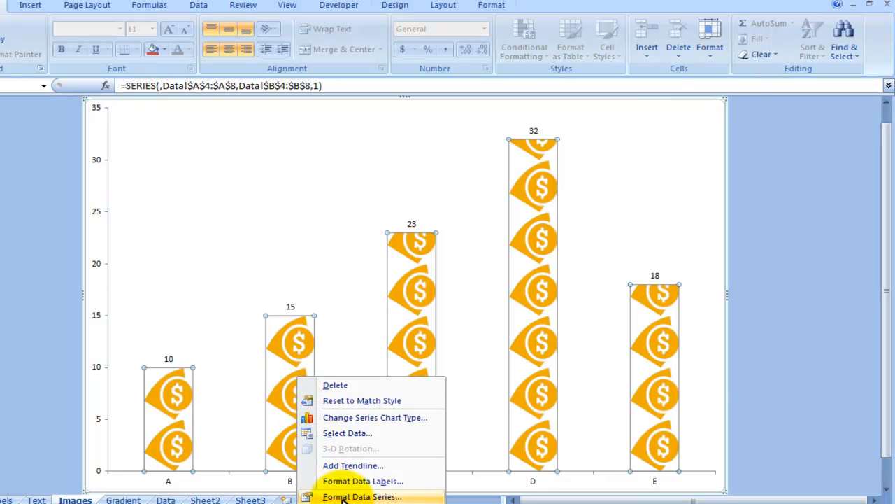
Step: Give the Images chart columns a picture or texture fill and open Clip Art
click(361, 496)
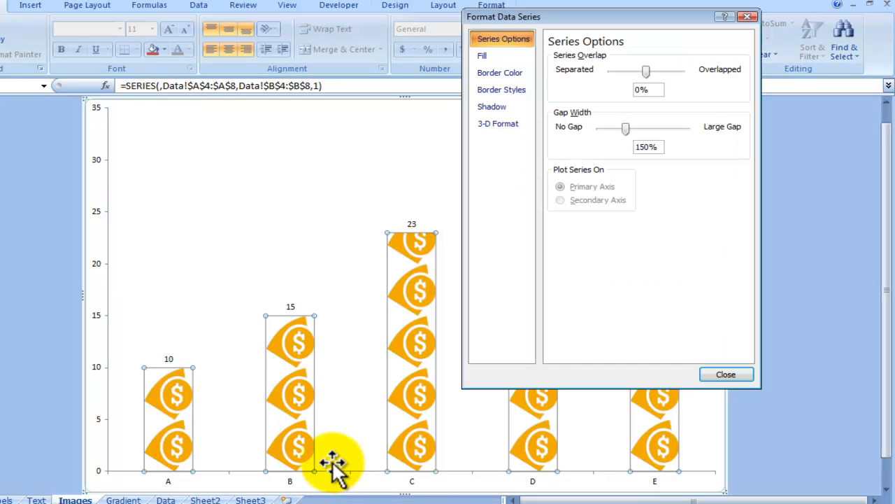
click(482, 55)
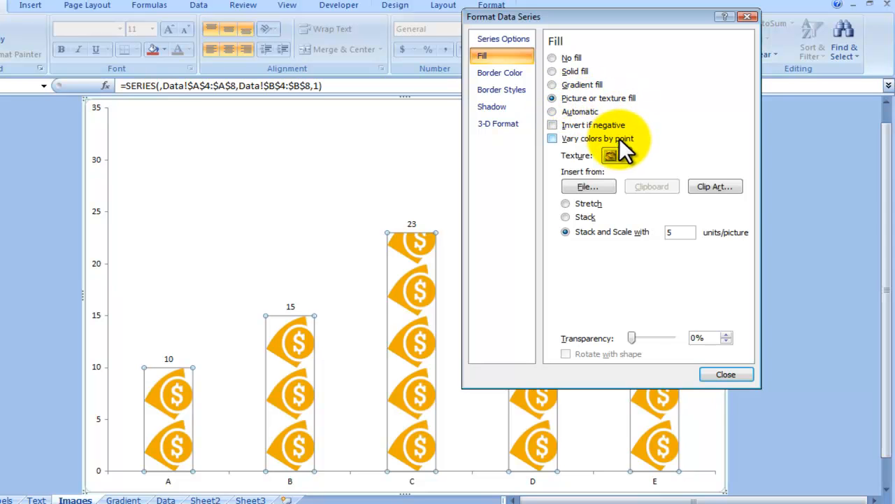
click(623, 156)
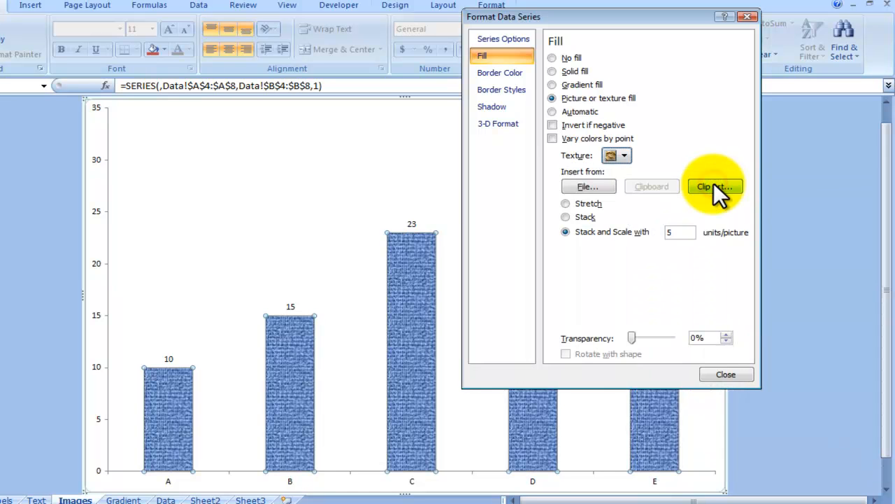
mouse_move(608, 190)
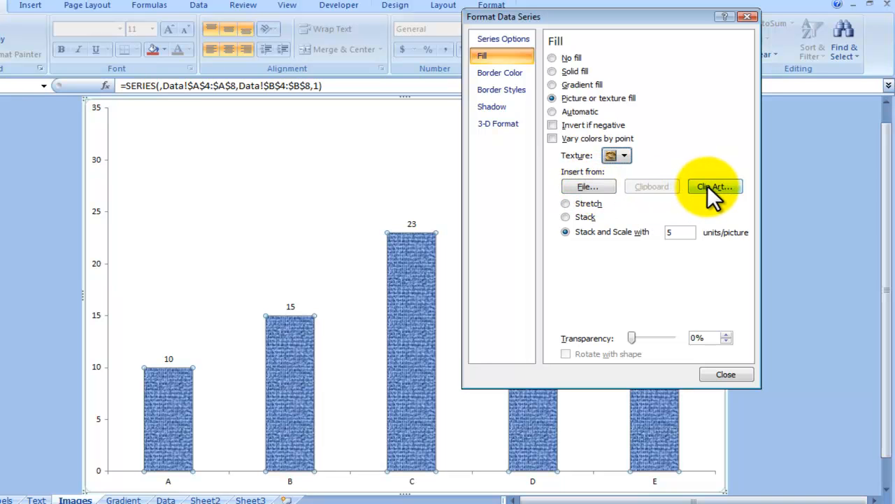
click(714, 186)
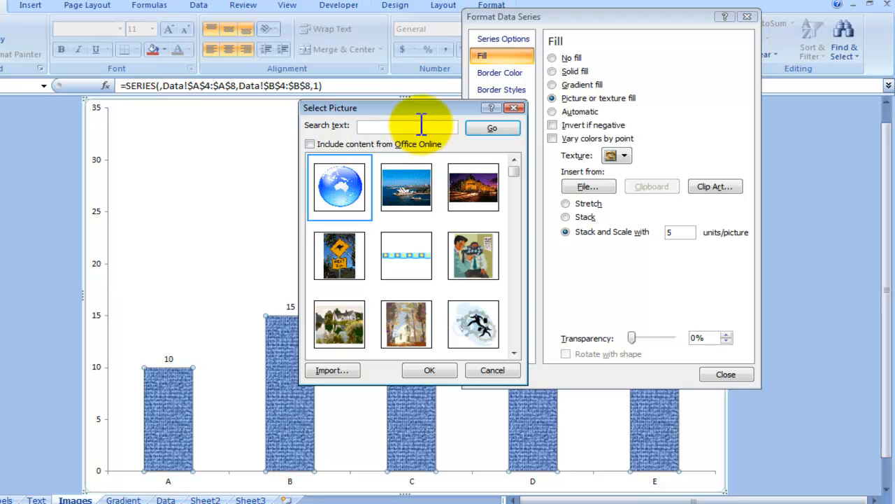
Step: Search clip art for '$' and fill the columns with the orange dollar-coin image, stacked
text($)
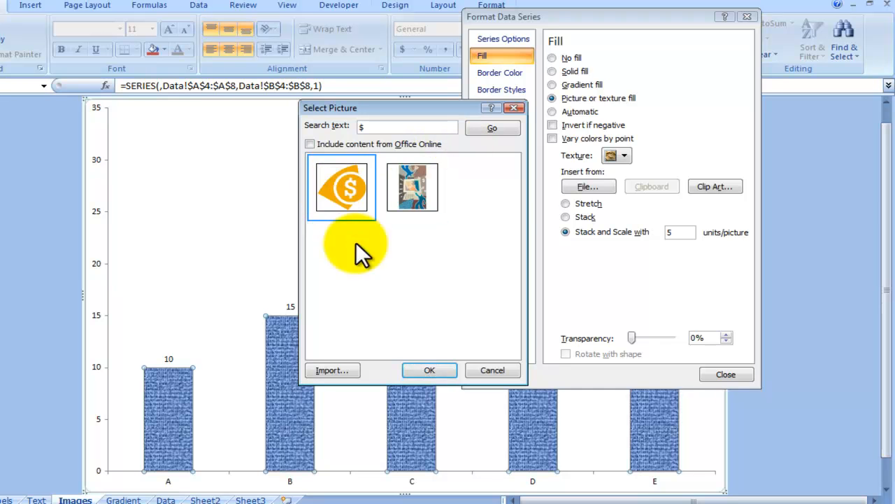
click(430, 371)
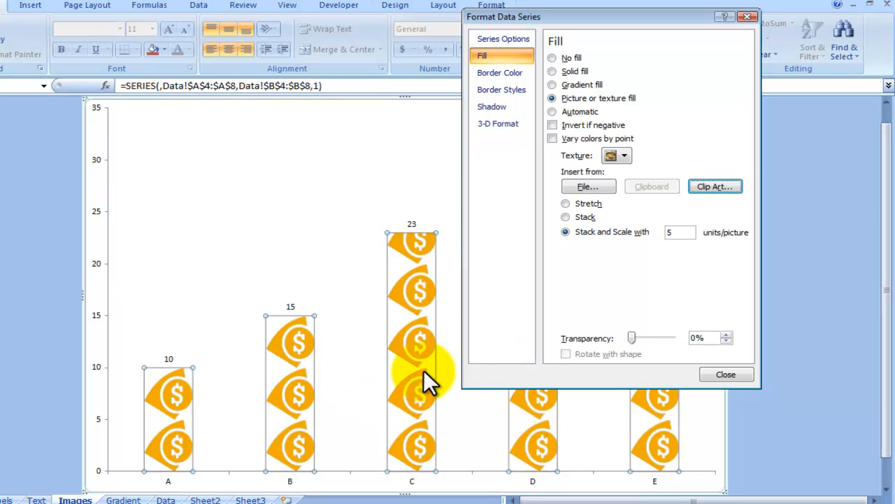
click(565, 216)
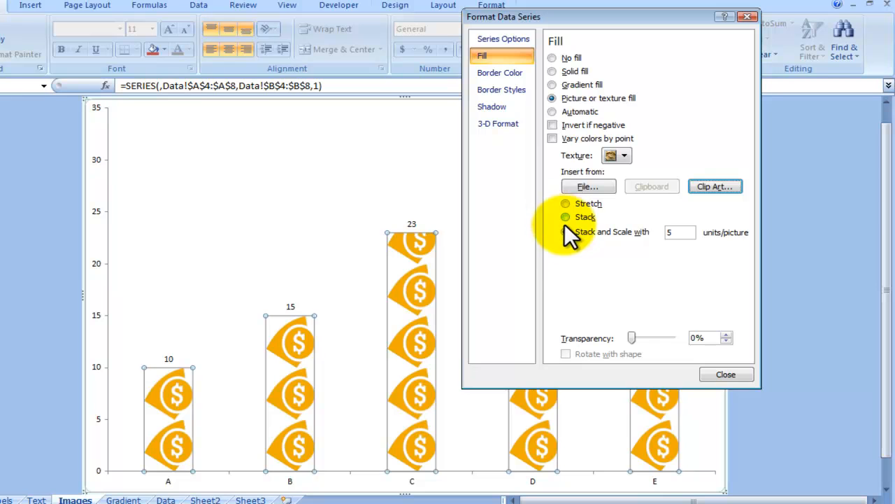
Step: Try 10 units per stacked dollar icon, then revert to 5 units and close
click(565, 231)
text(10)
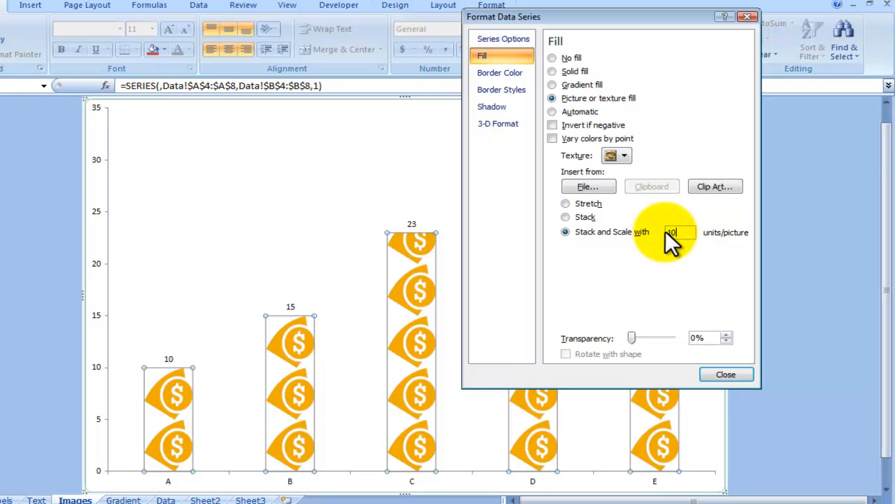
mouse_move(725, 374)
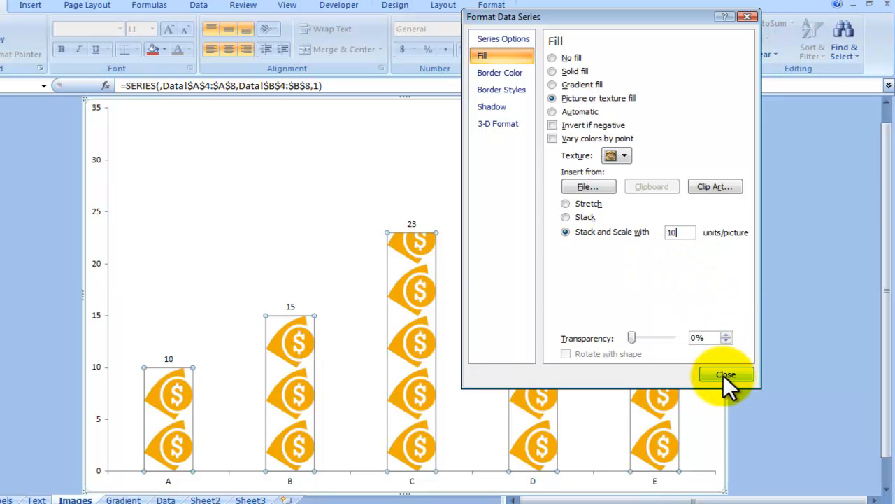
click(725, 374)
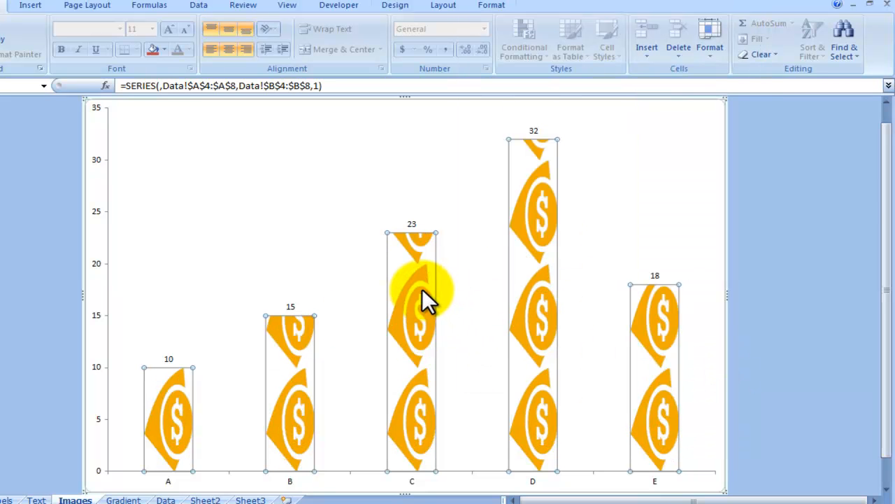
double_click(411, 293)
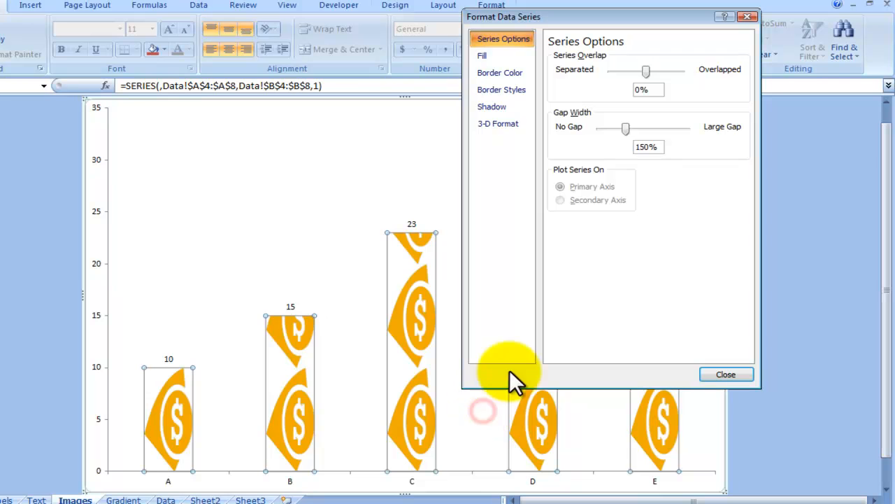
click(482, 55)
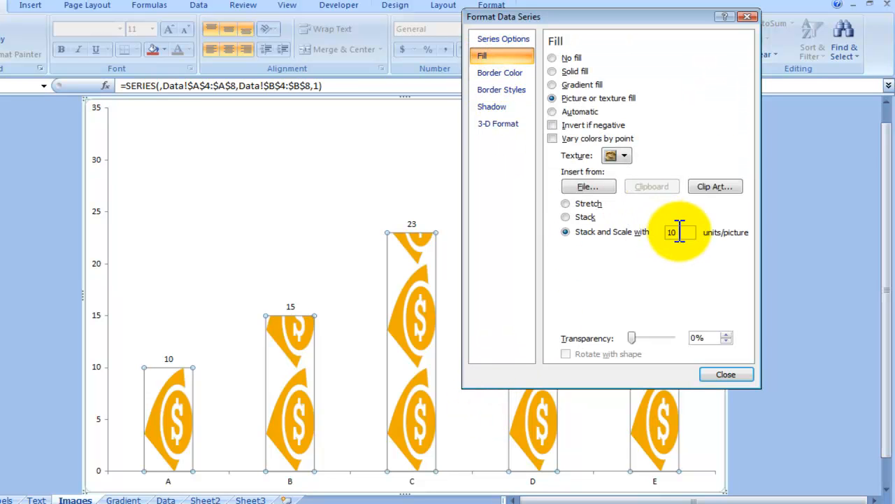
text(5)
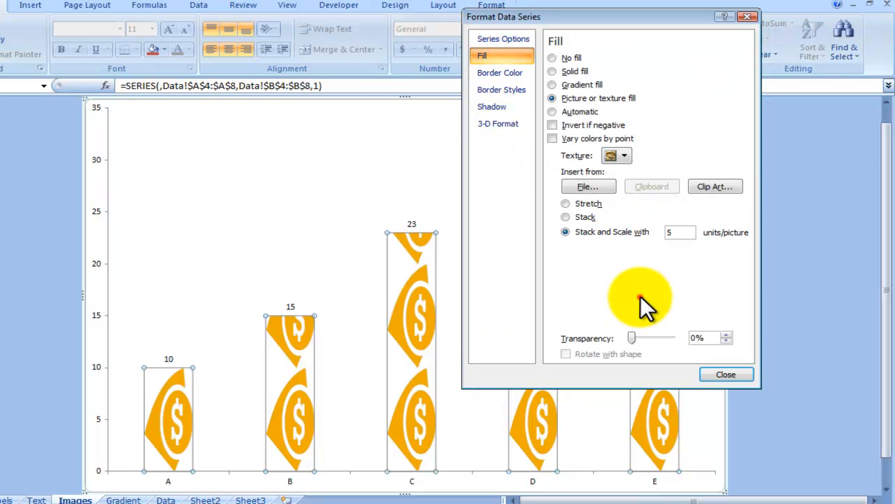
click(726, 373)
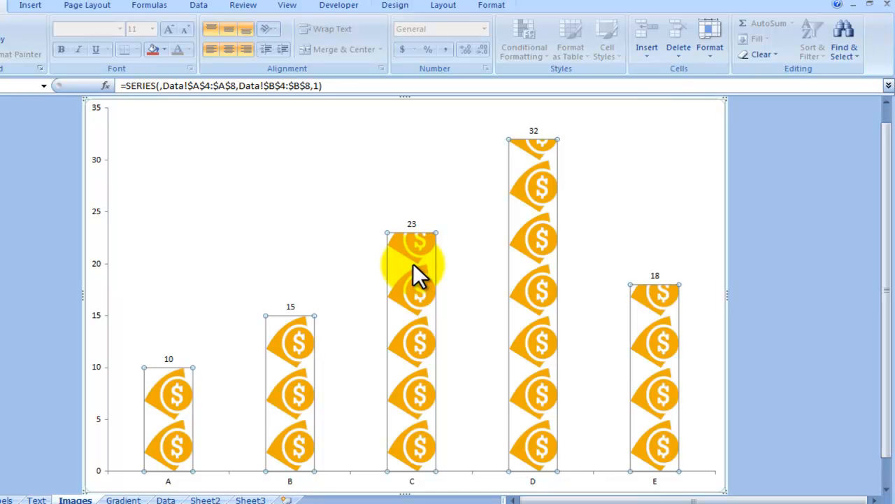
mouse_move(315, 294)
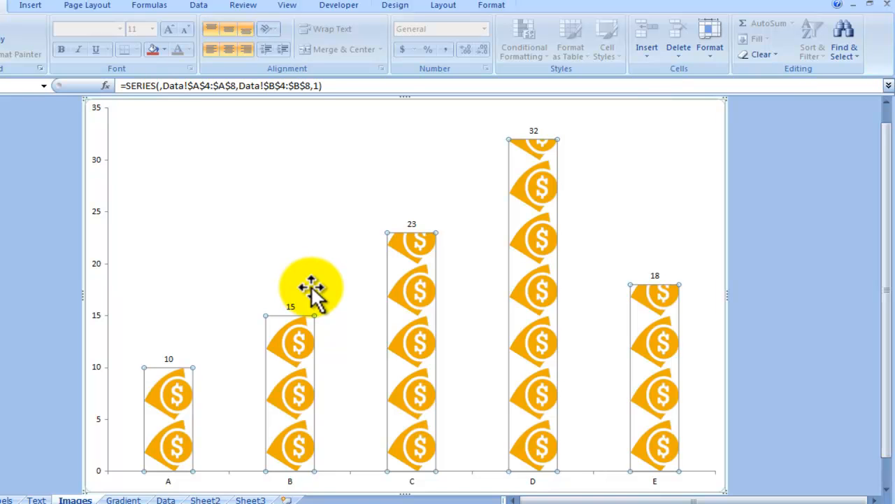
mouse_move(287, 279)
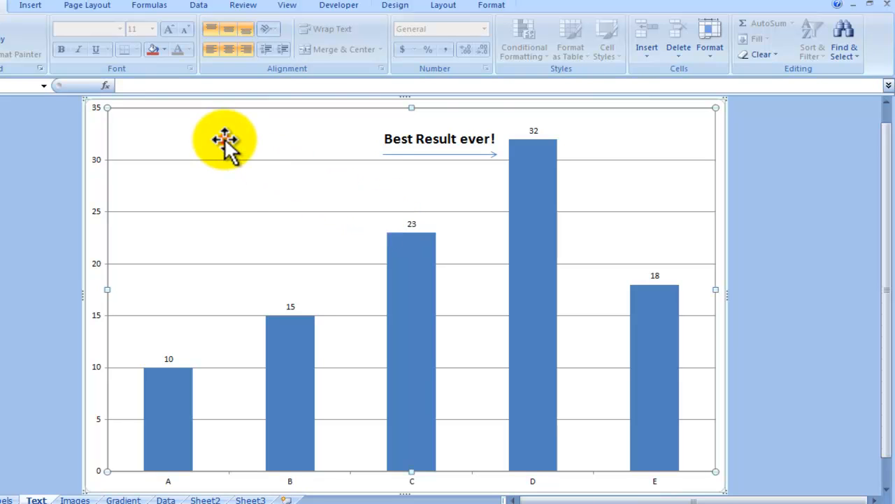
mouse_move(136, 67)
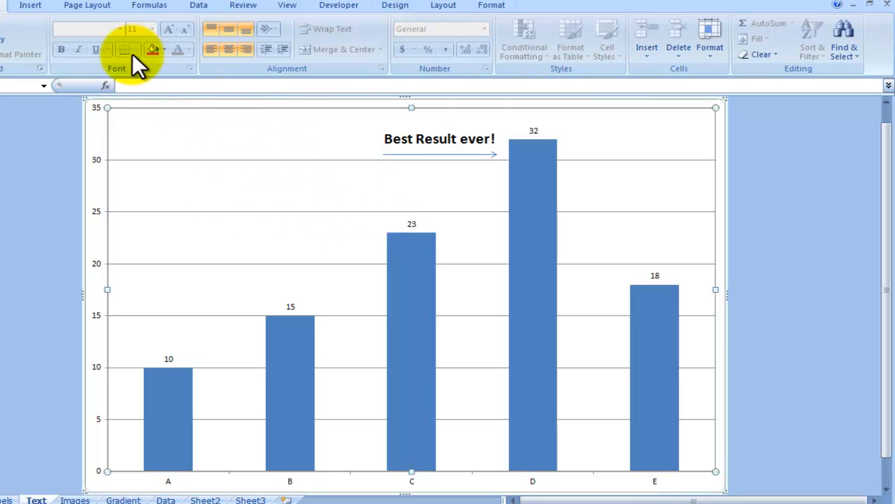
Step: Insert a text box reading 'Second best result ever!' on the chart and select it
click(30, 4)
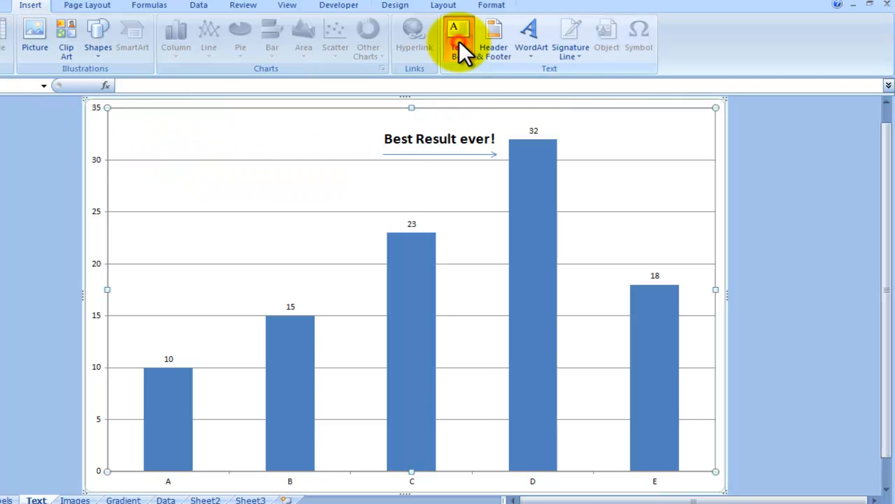
click(459, 38)
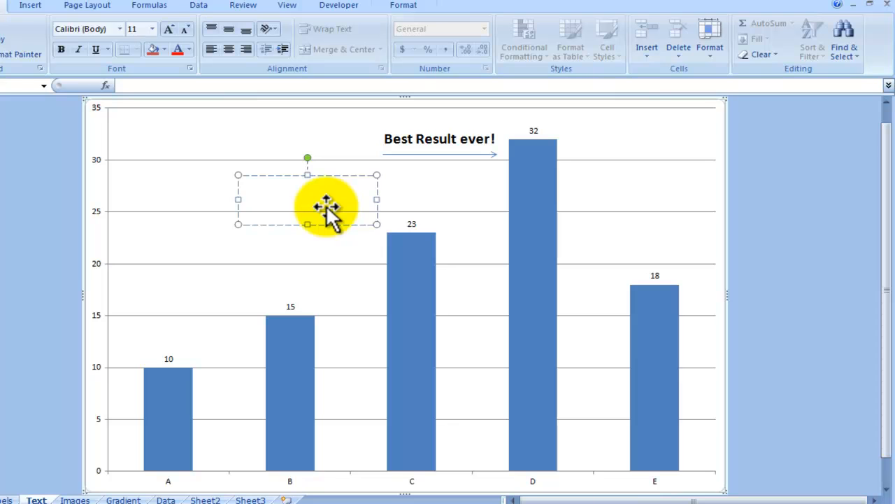
text(Second)
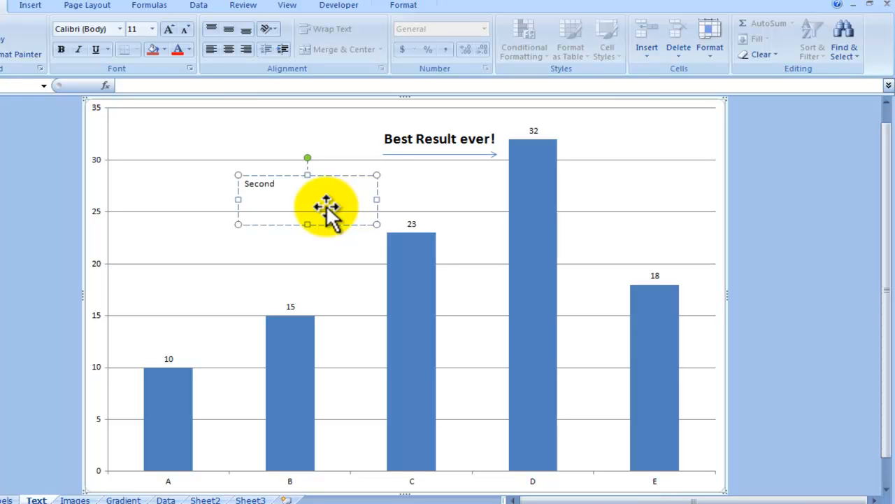
text(result)
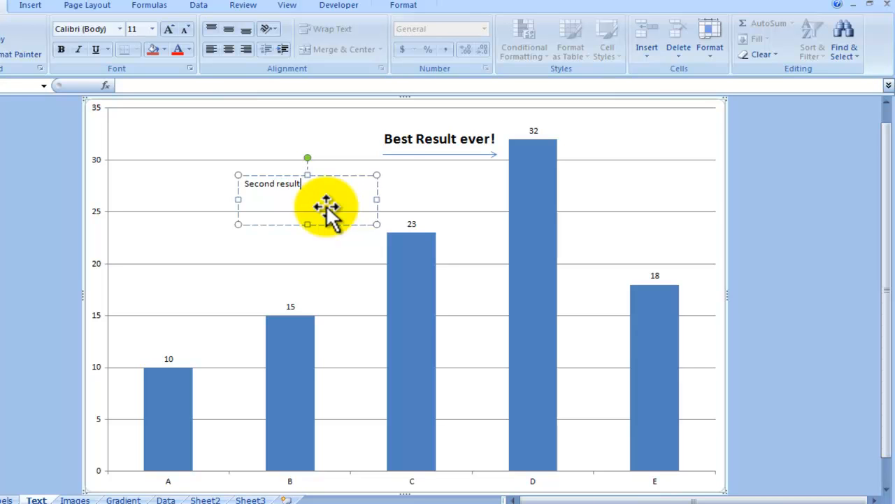
text(ever!)
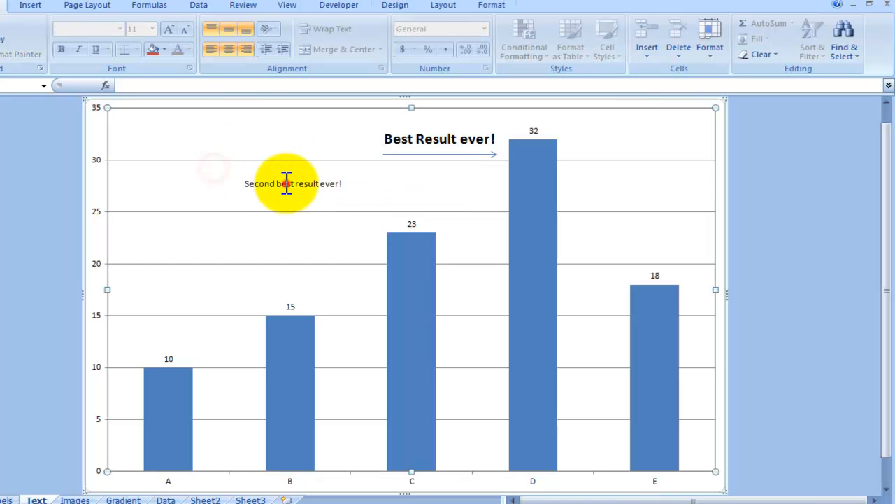
click(292, 183)
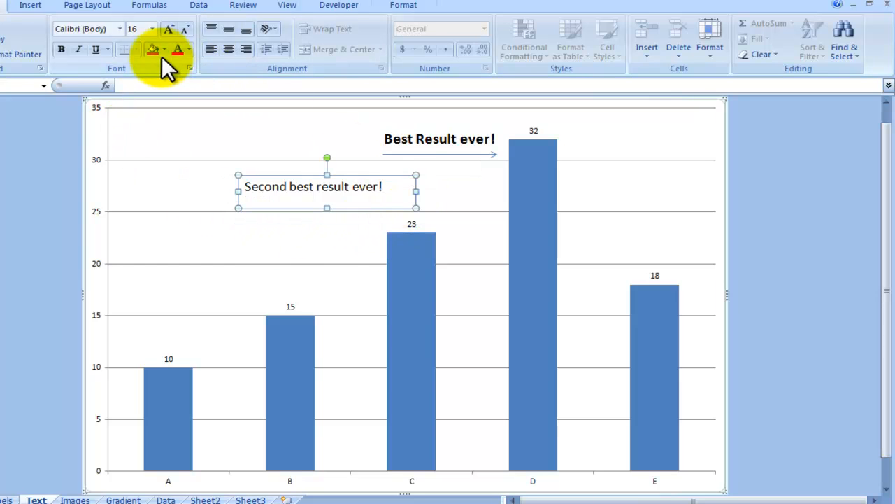
Step: Insert a straight arrow shape beneath the note, pointing to the top of bar C
click(30, 6)
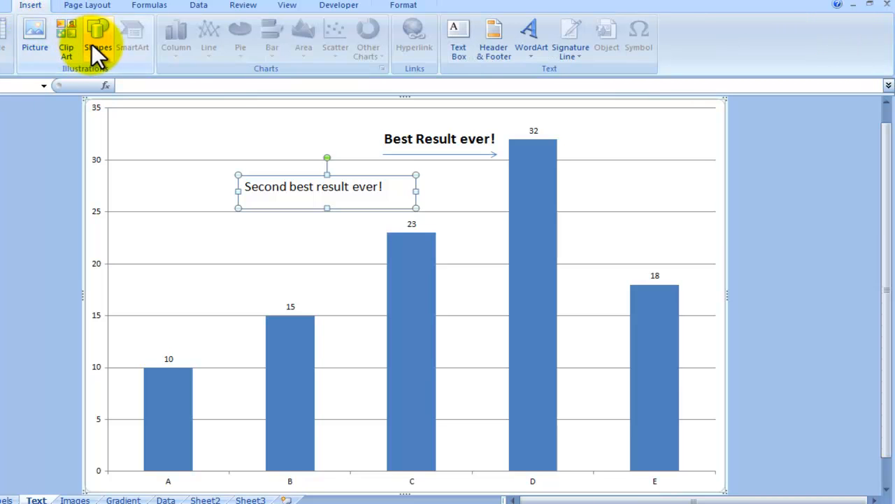
mouse_move(98, 35)
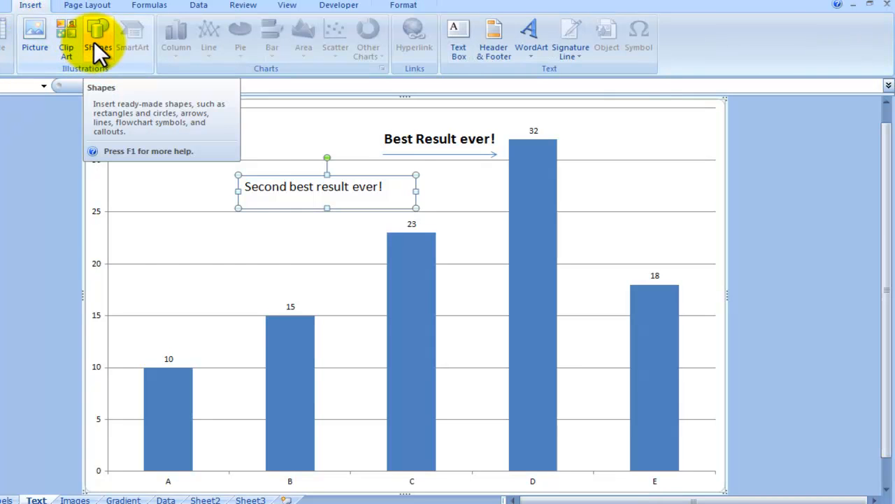
click(98, 35)
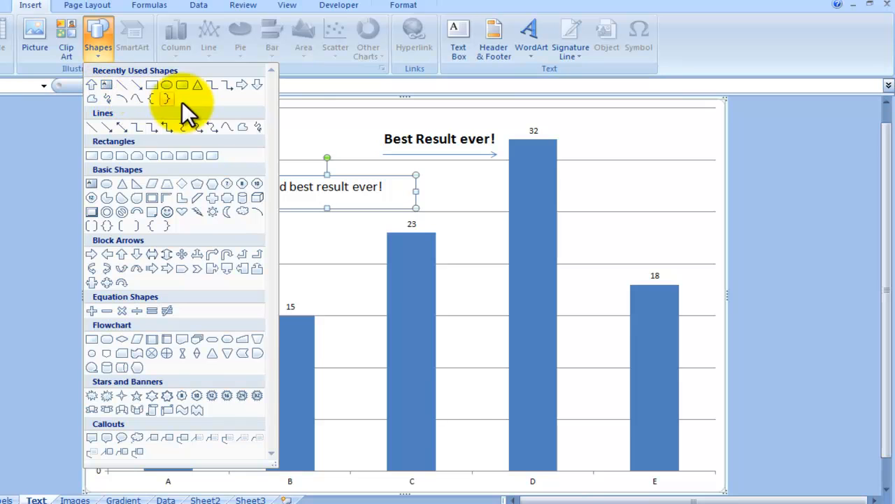
mouse_move(171, 95)
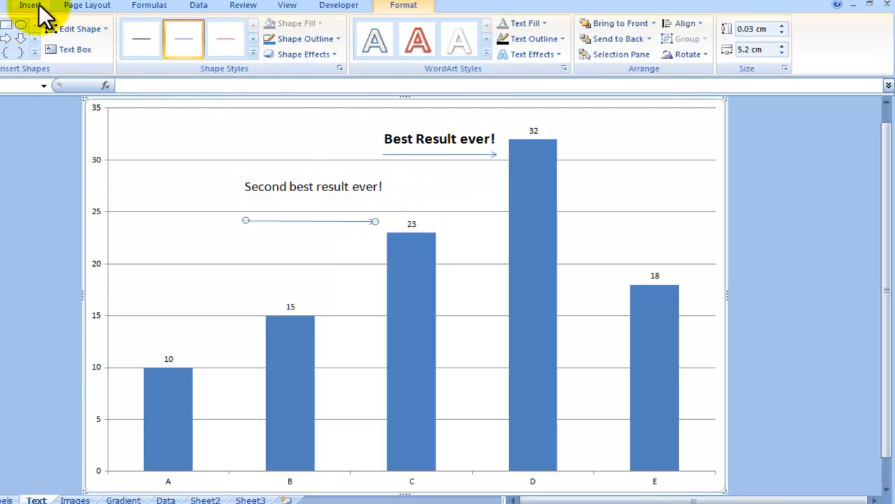
click(30, 5)
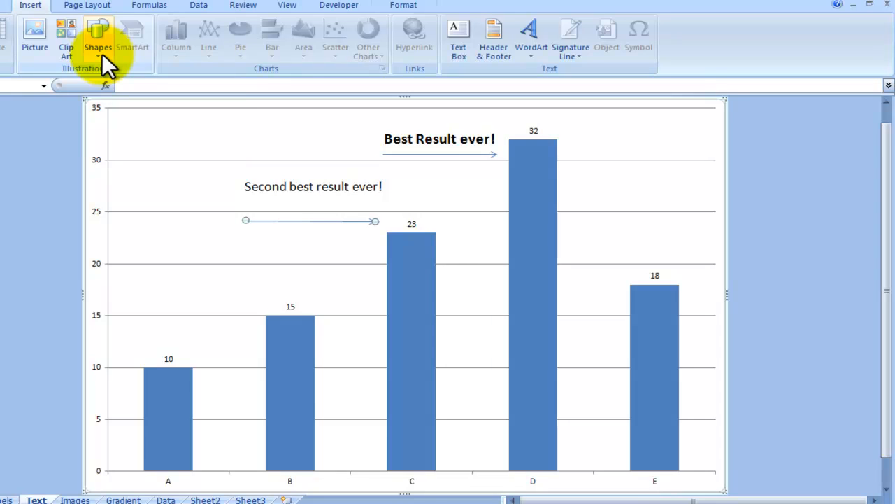
click(97, 35)
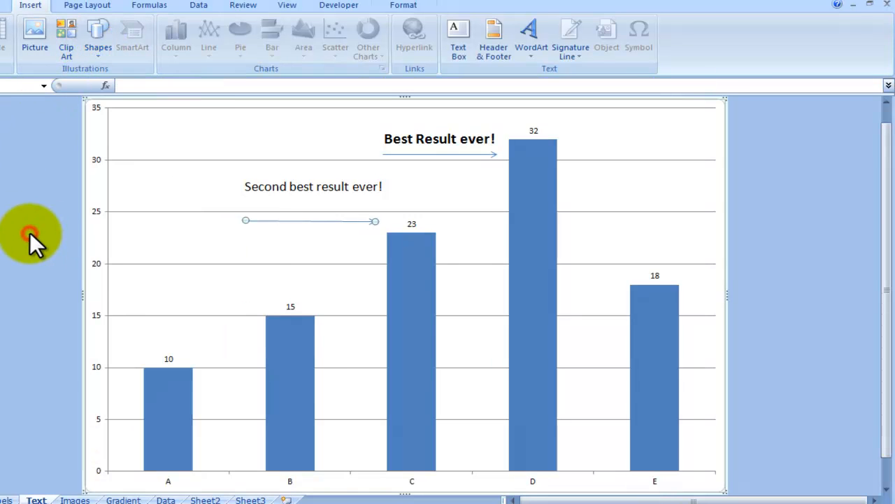
mouse_move(426, 174)
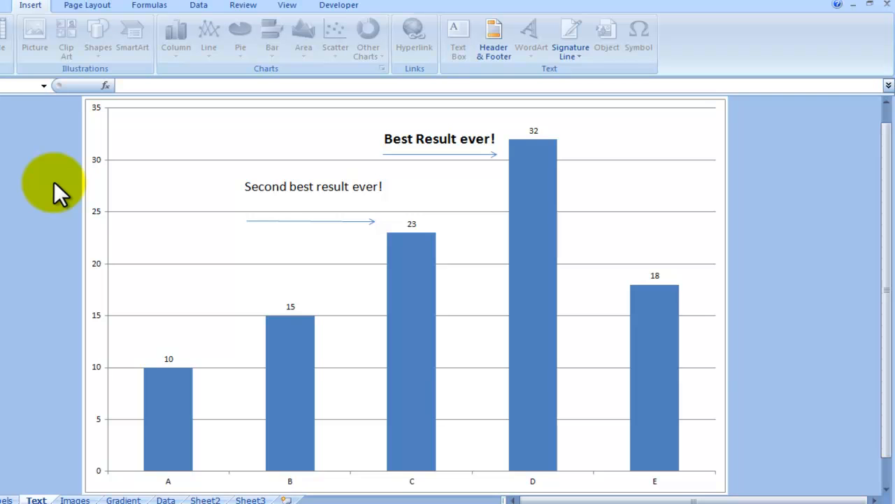
mouse_move(45, 441)
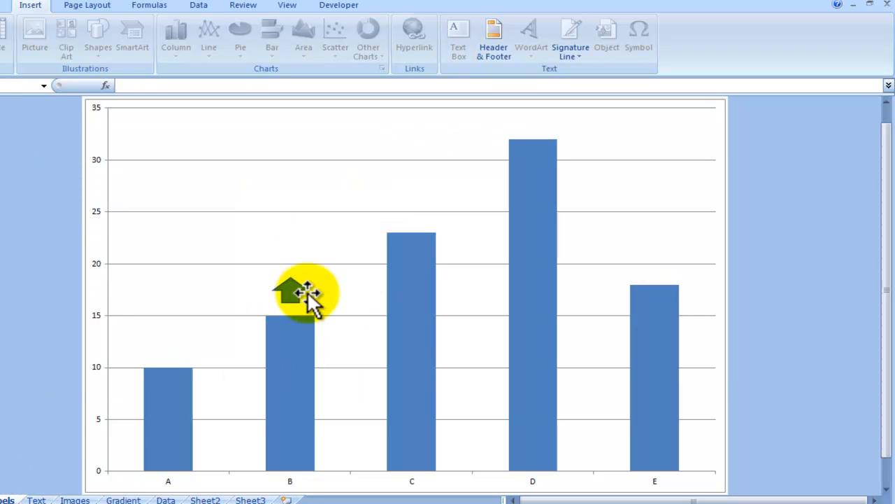
mouse_move(311, 277)
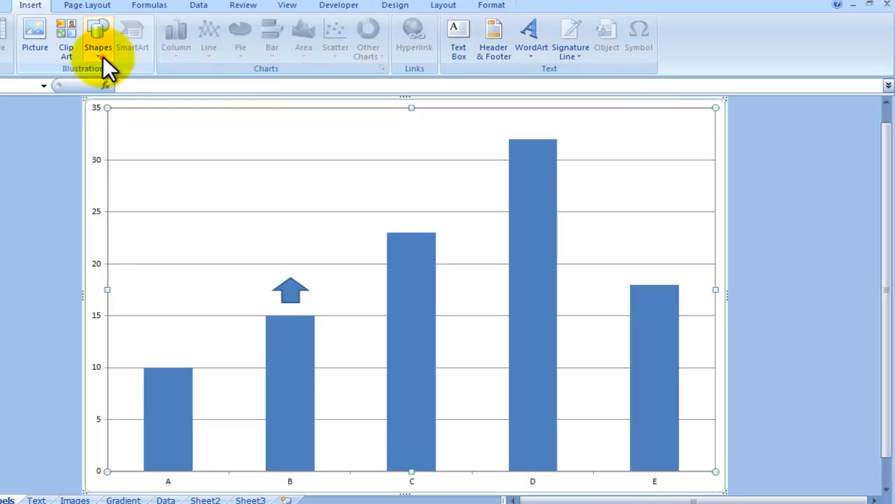
Step: Draw a left-right block arrow just above bar C on the Labels chart
click(98, 39)
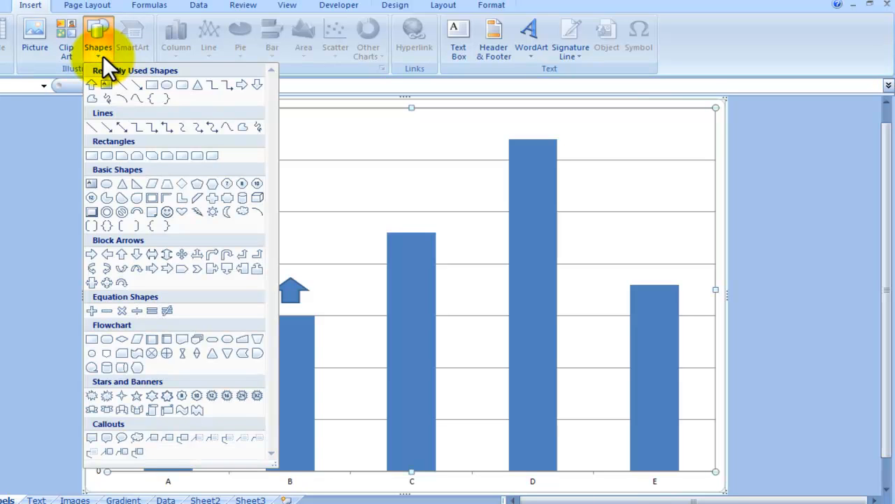
mouse_move(152, 253)
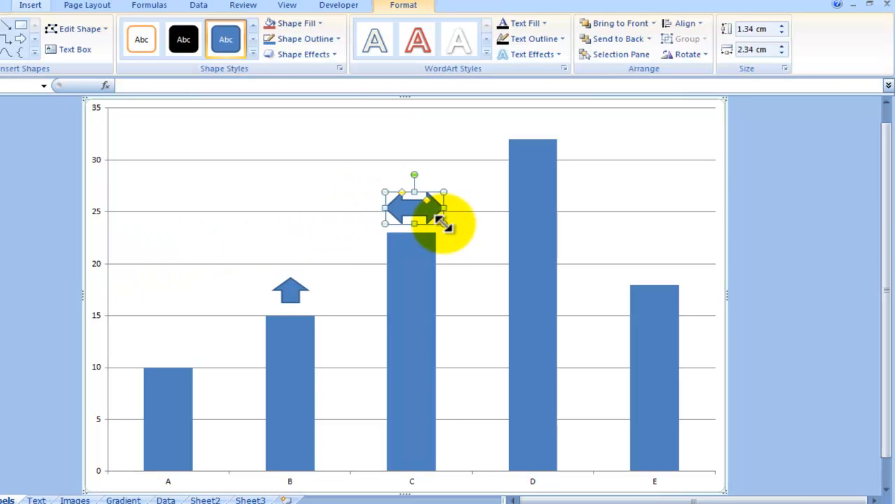
drag(440, 224, 410, 210)
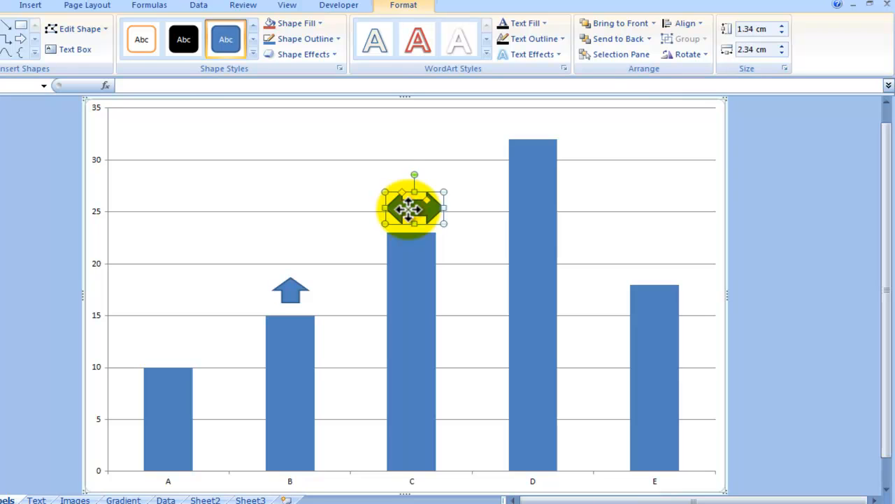
mouse_move(411, 217)
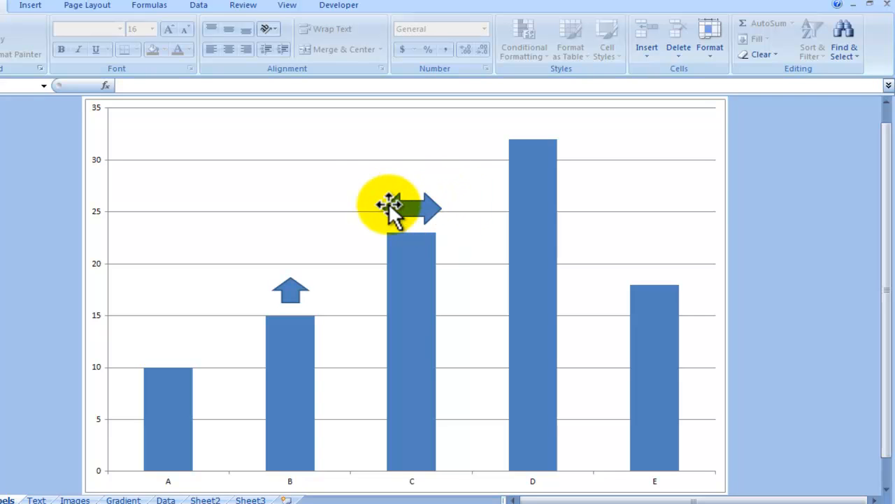
mouse_move(322, 308)
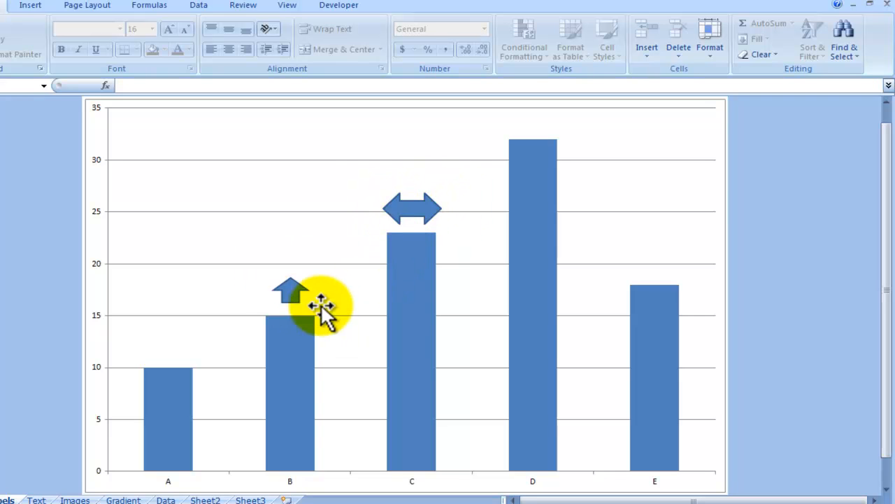
mouse_move(301, 287)
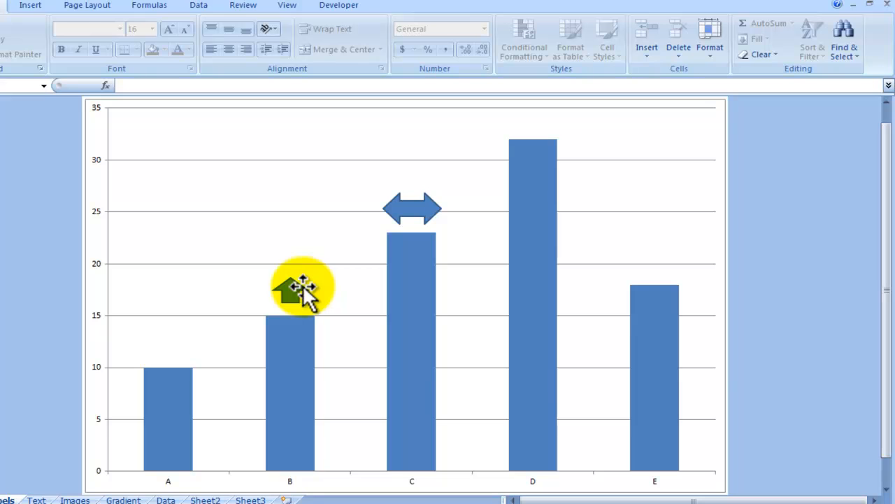